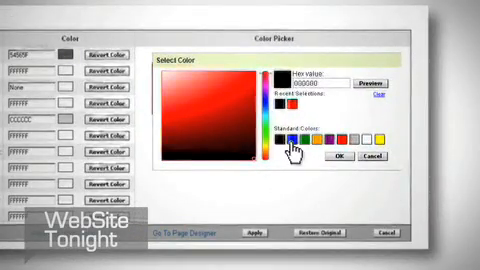
{"action": "left_click", "coordinate": [323, 142]}
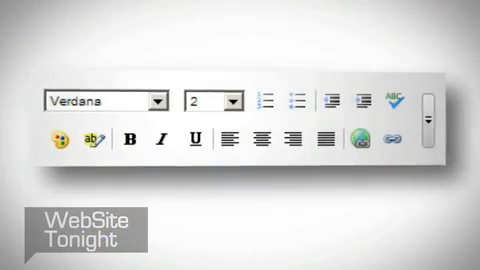
{"action": "left_click", "coordinate": [271, 96]}
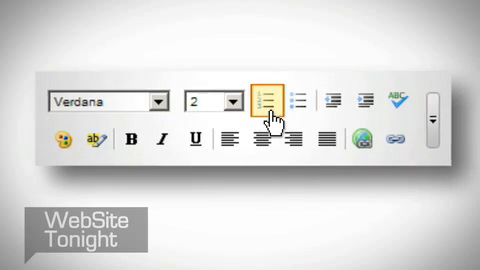